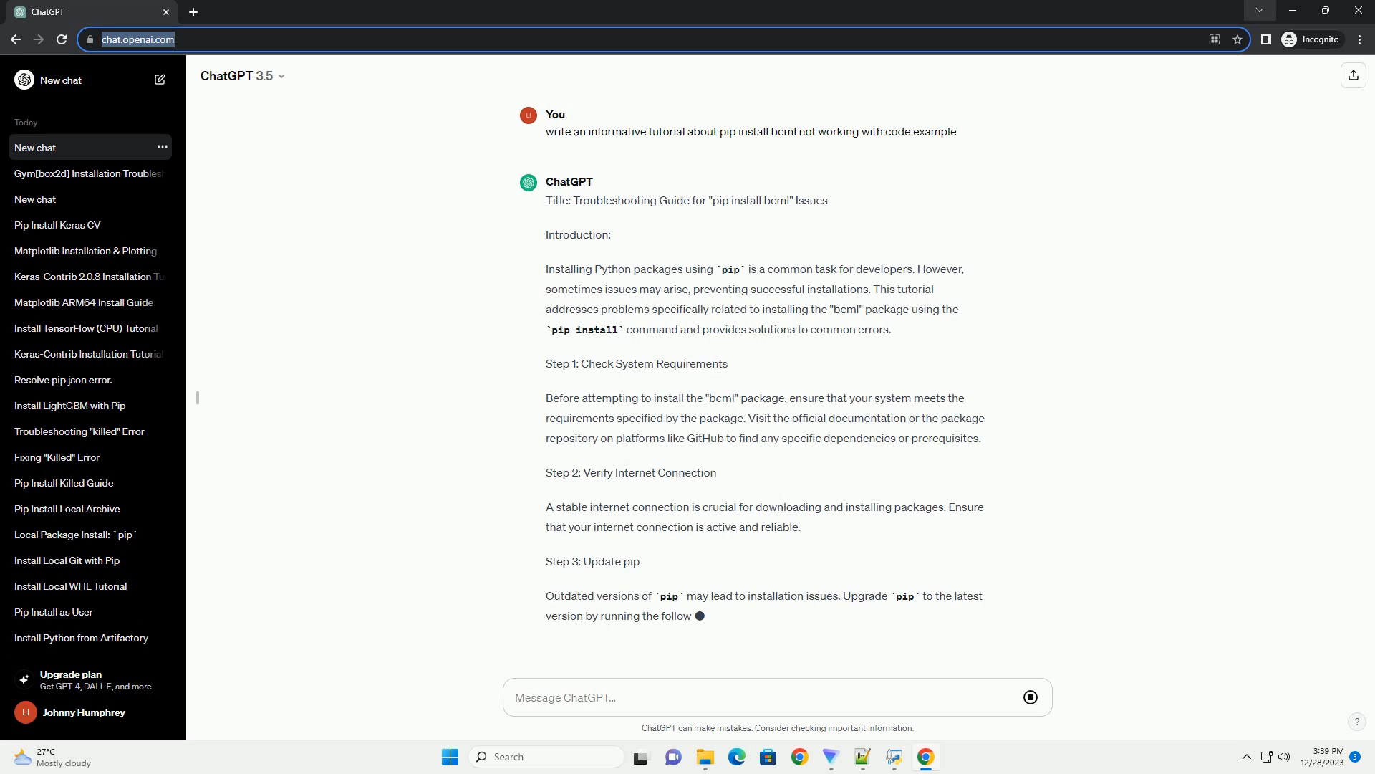
scroll(down, 3)
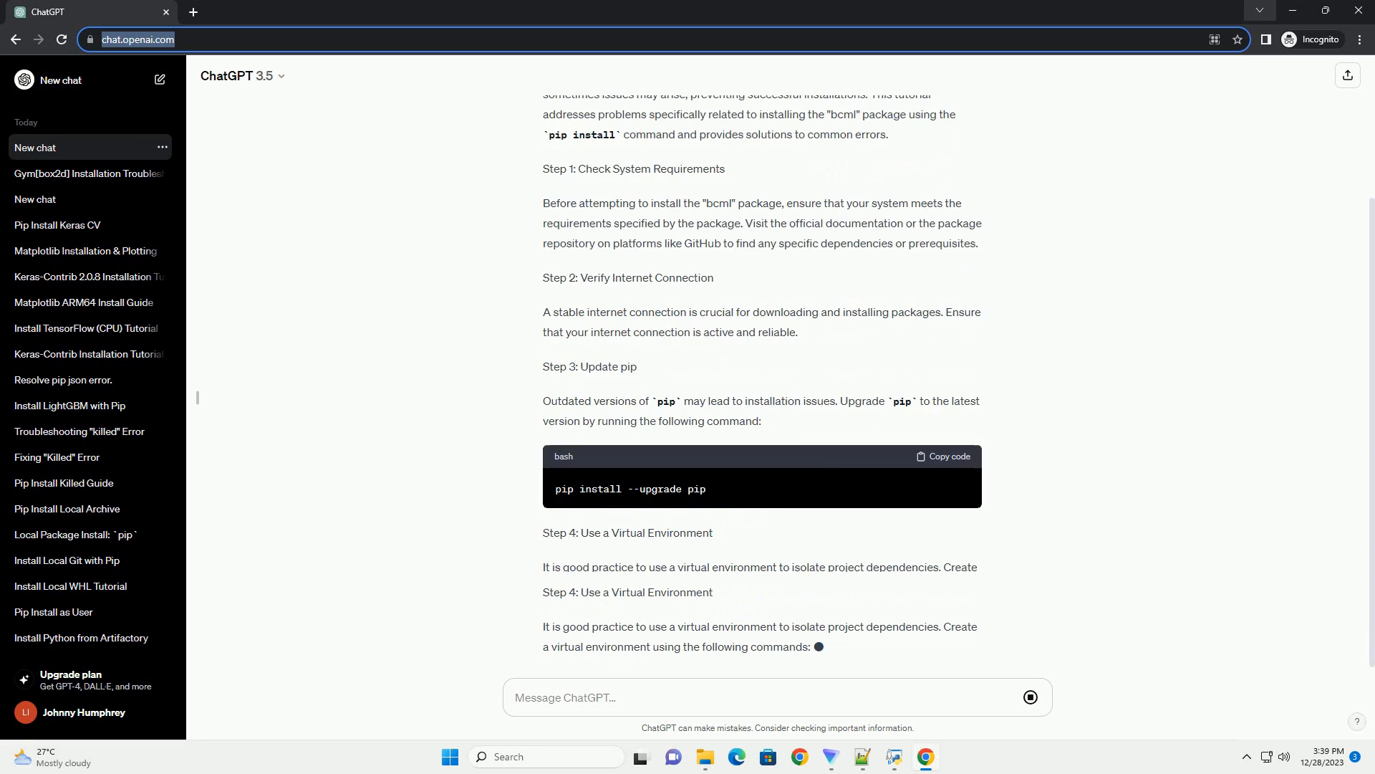
scroll(down, 3)
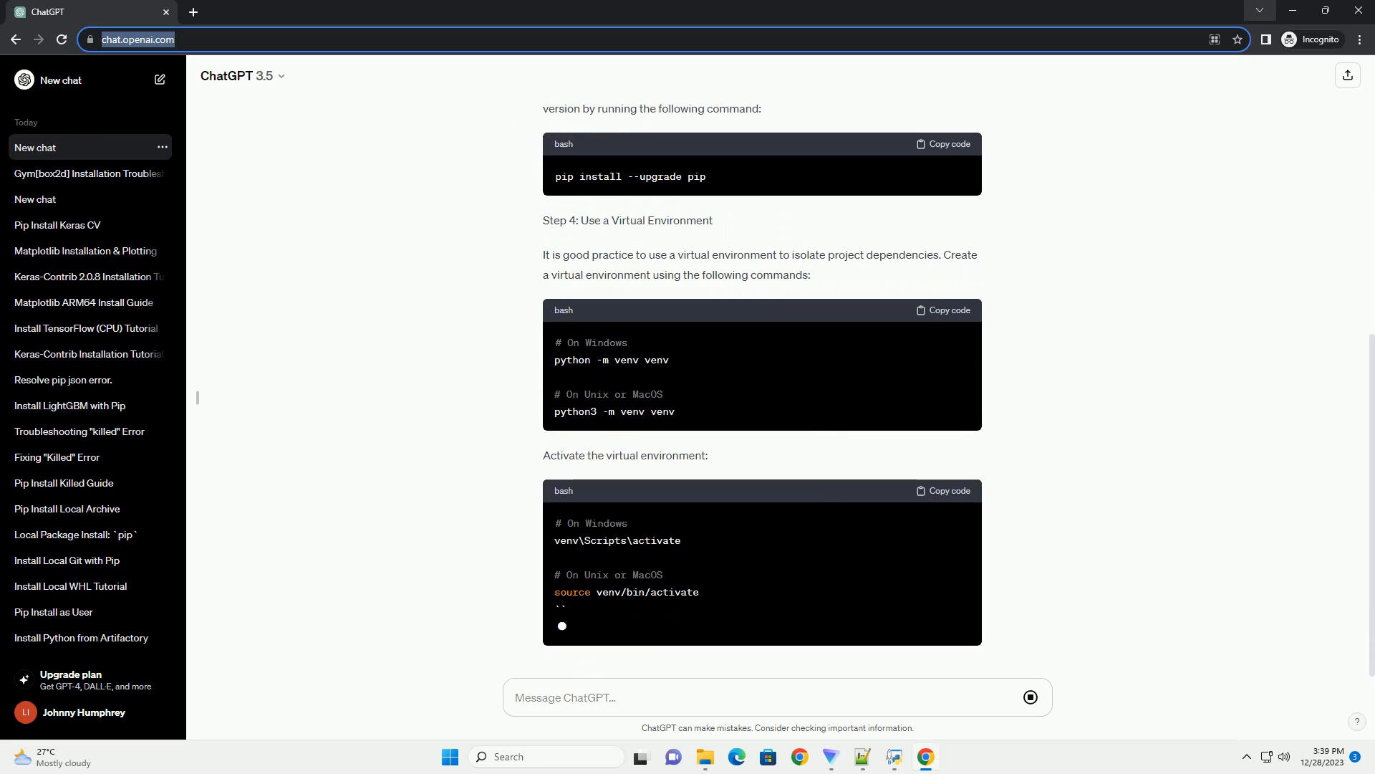
scroll(down, 3)
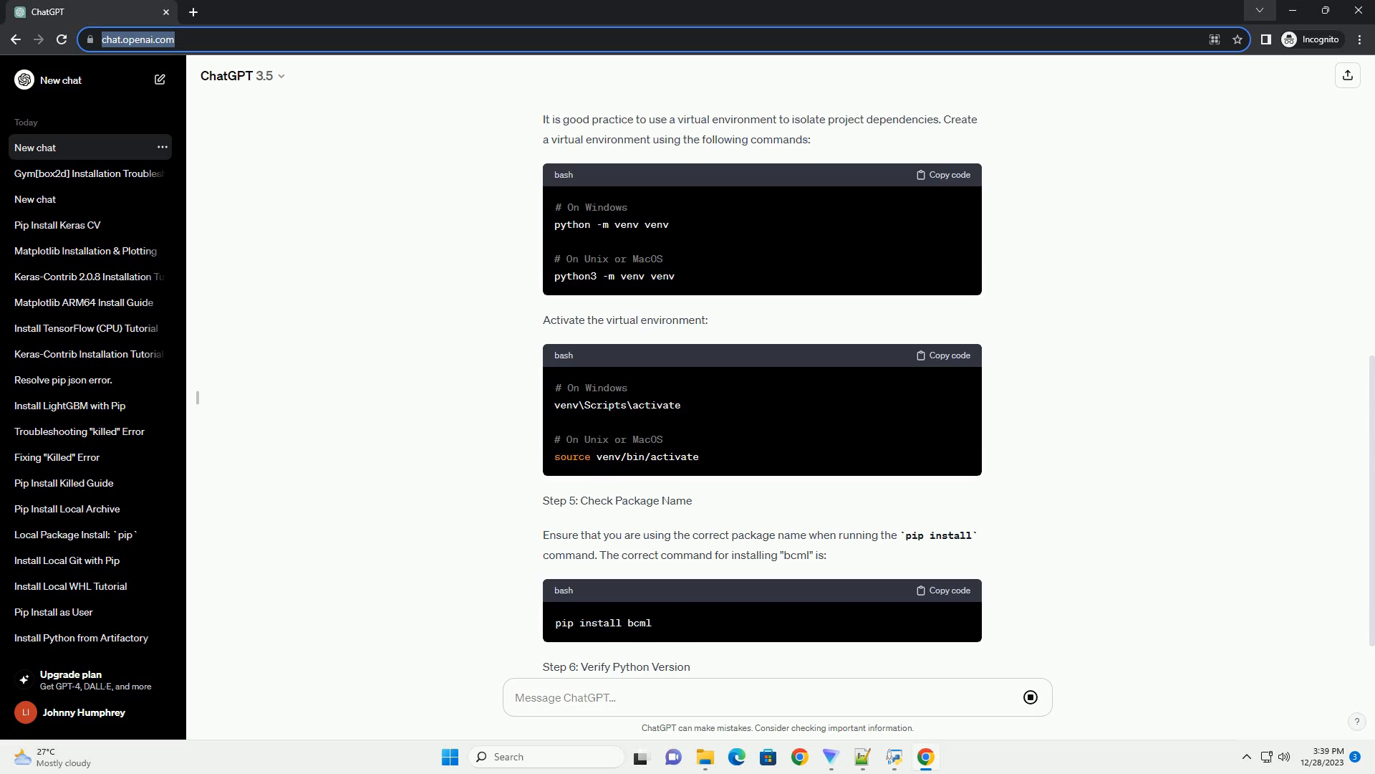
scroll(down, 3)
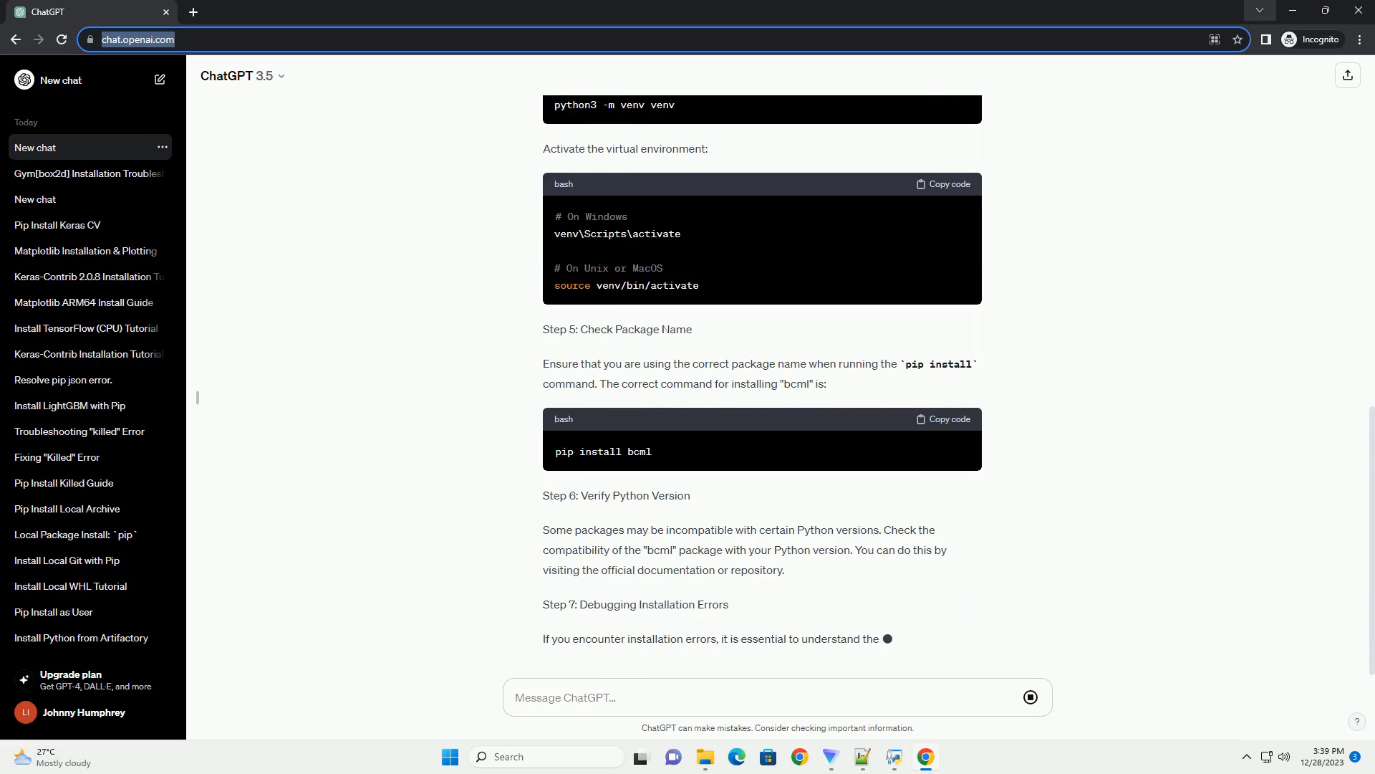
scroll(down, 3)
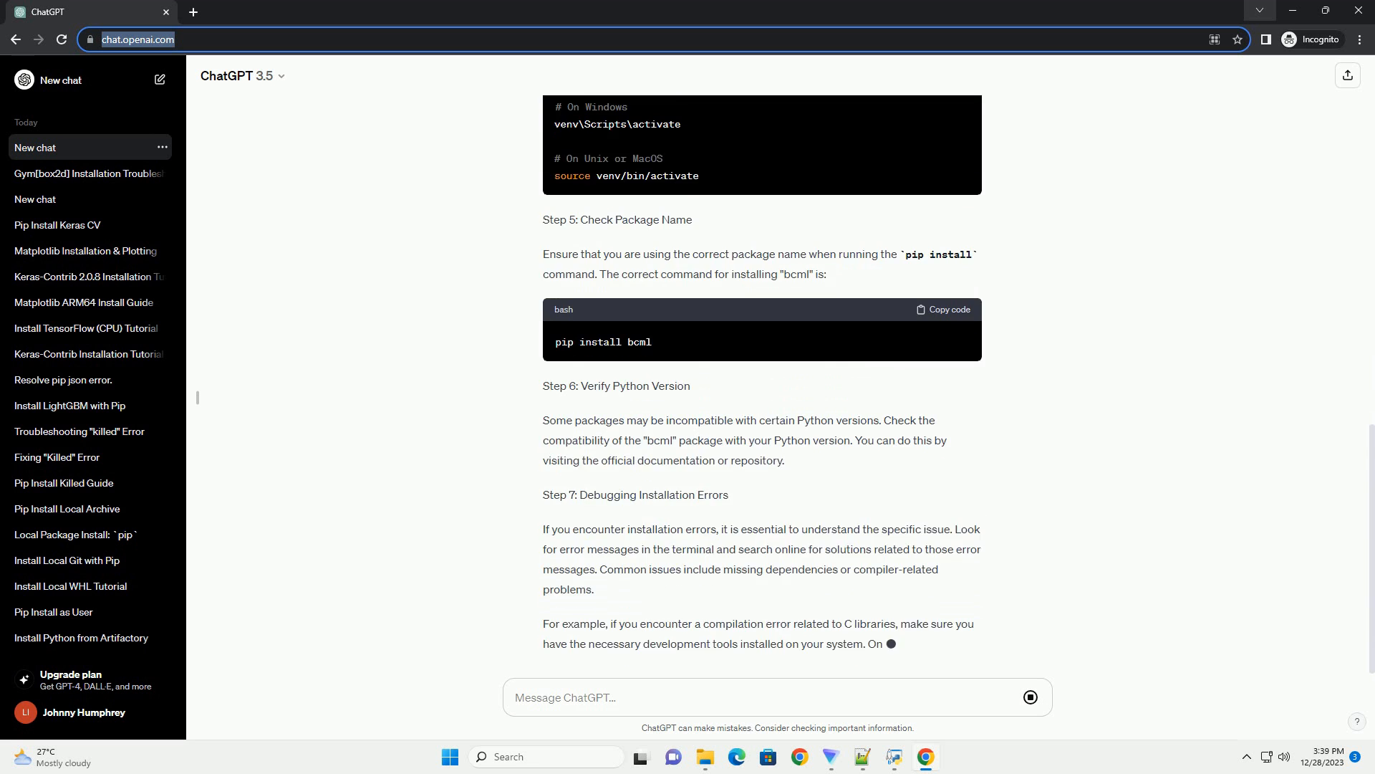
scroll(down, 3)
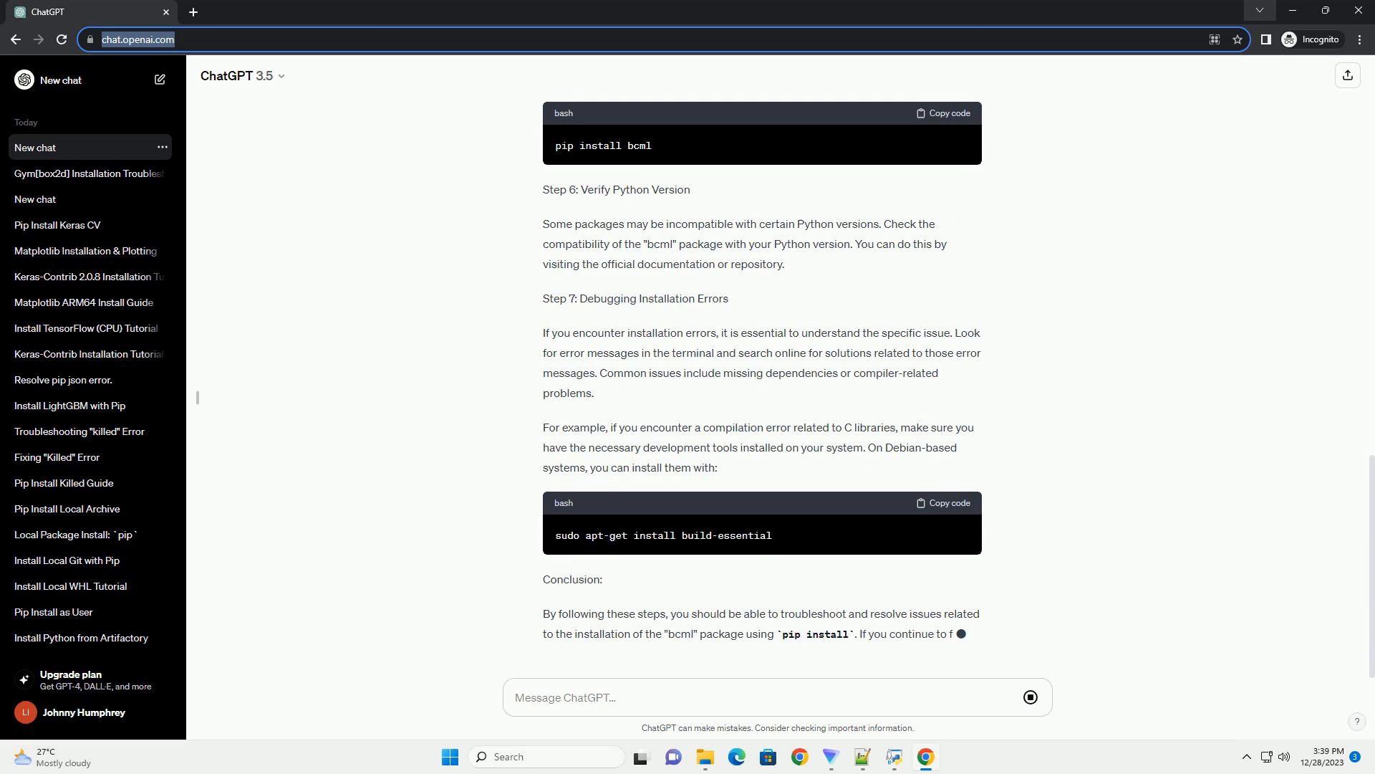